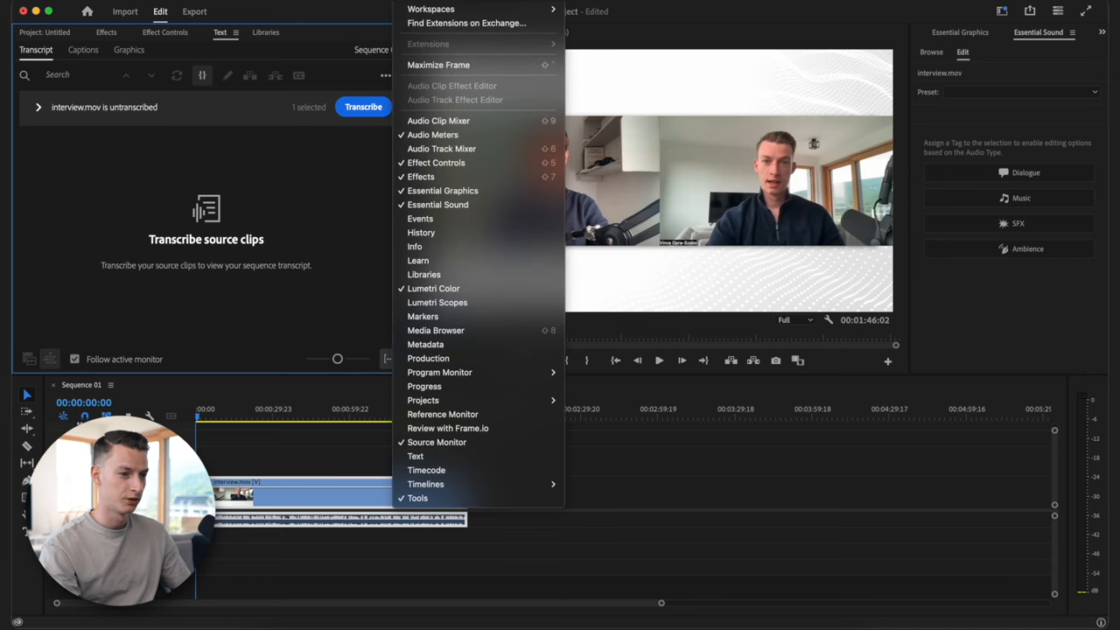
mouse_move(415, 456)
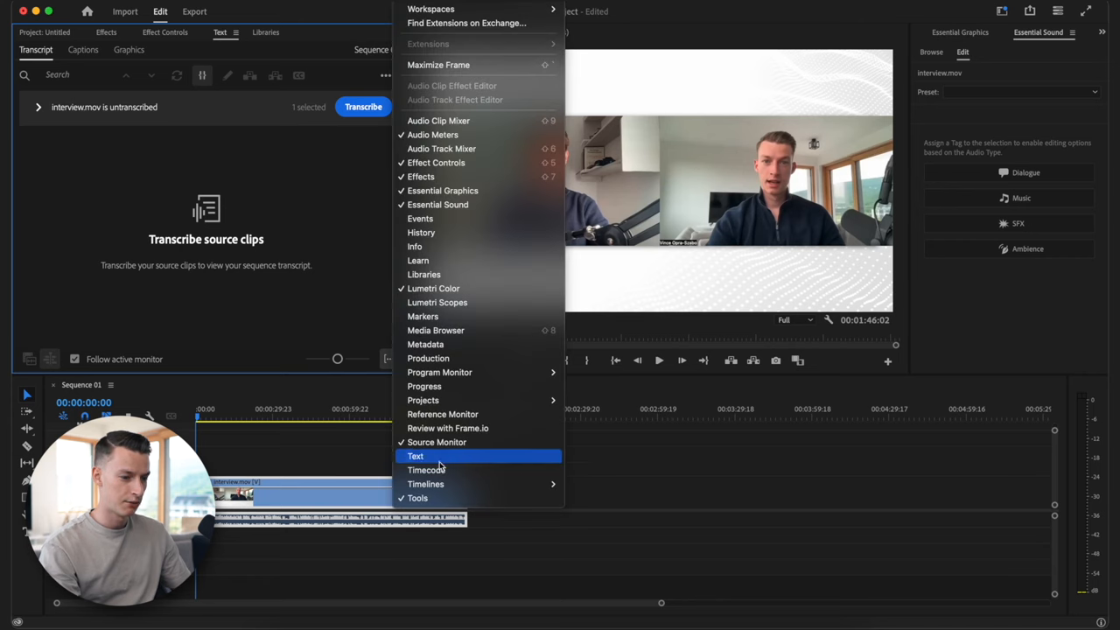
mouse_move(437, 441)
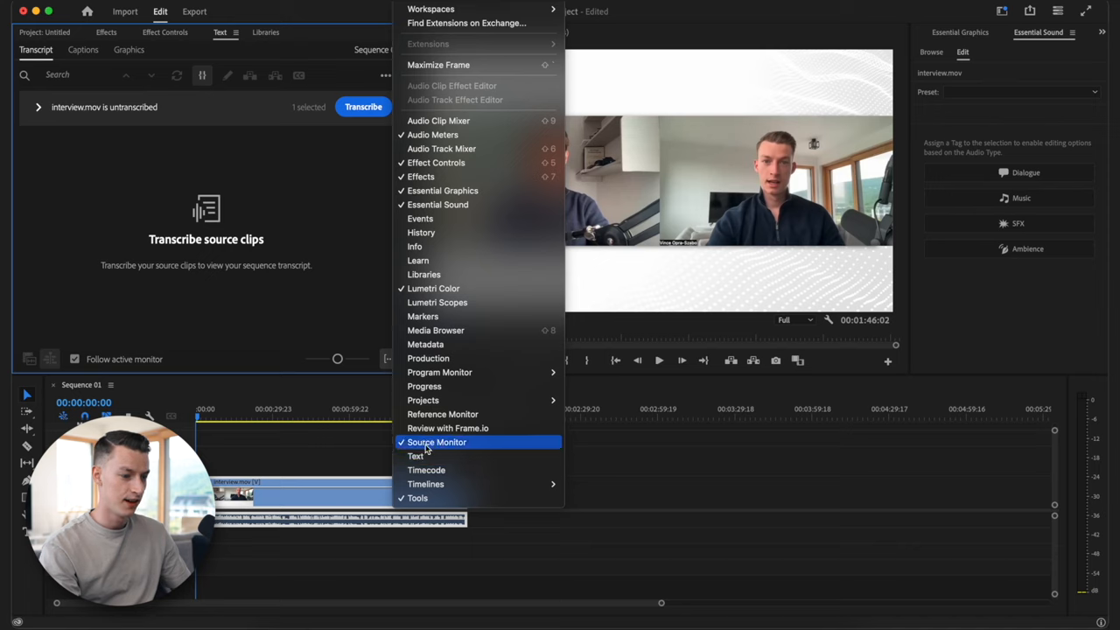
Step: Show the Source Monitor from the Window menu, keeping the Transcript tab visible
left_click(436, 441)
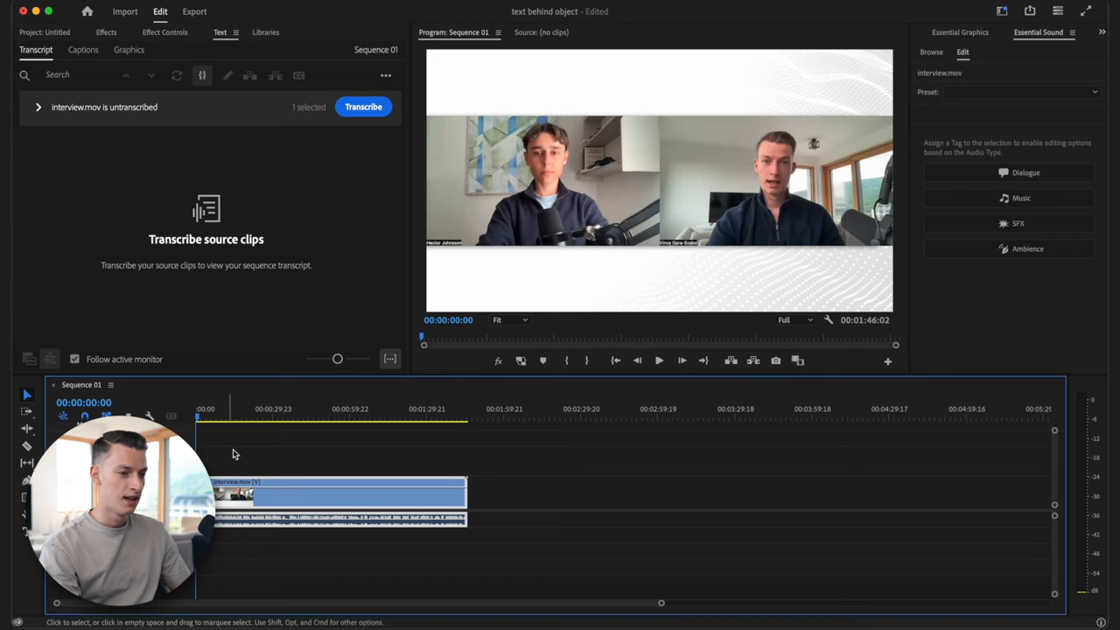
Step: Transcribe interview.mov from the Text panel's Transcript tab
left_click(363, 105)
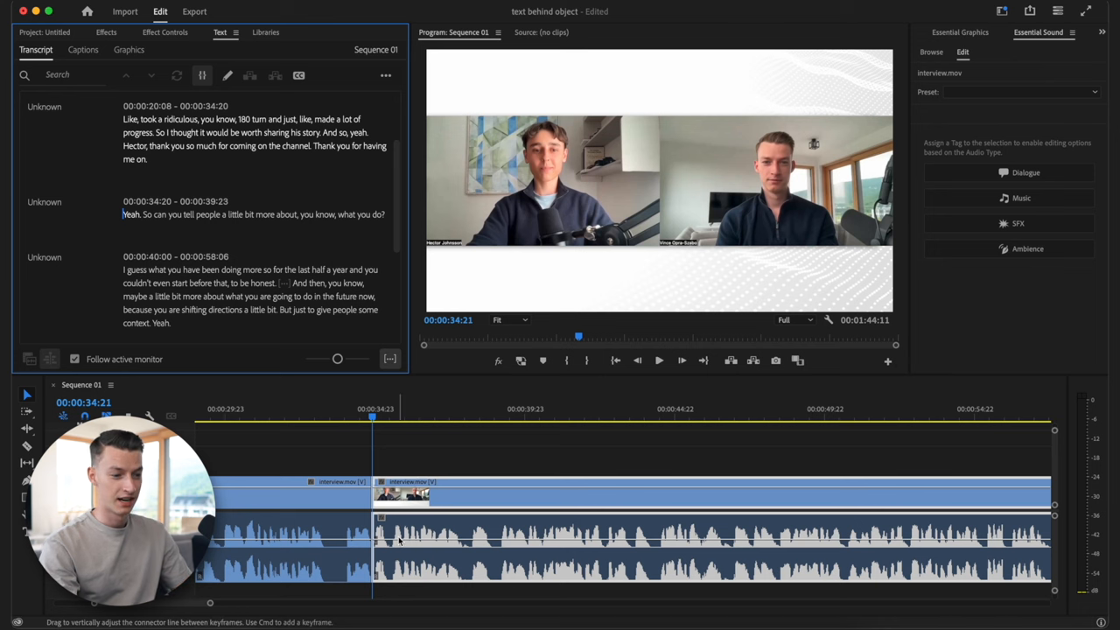
Step: Delete all pauses from the transcript, cutting the sequence to about 00:01:36:10
left_click(658, 359)
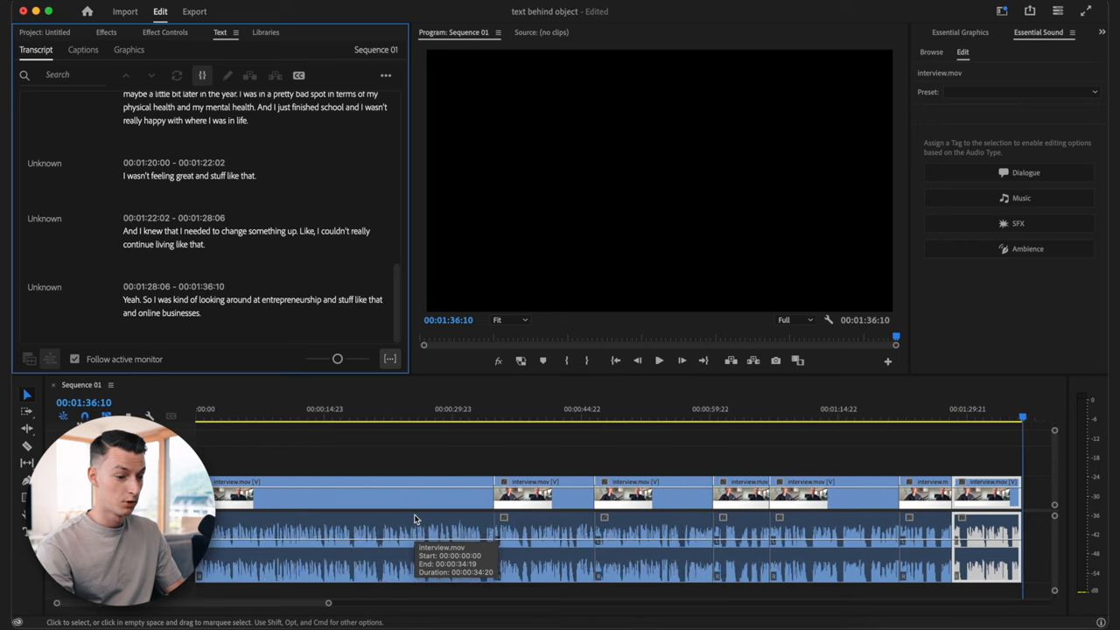
Step: Delete unwanted transcript passages, trimming the sequence to about 00:01:20:21
left_click(503, 429)
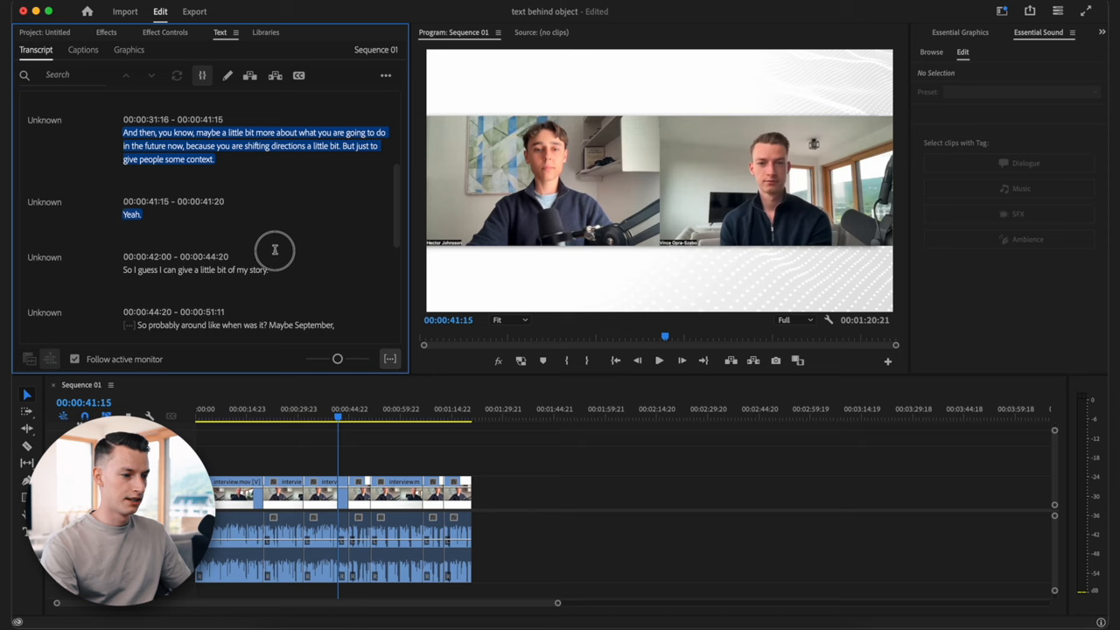
Step: Mark In and Out around the 'And then, you know…' and 'Yeah.' passages
right_click(197, 153)
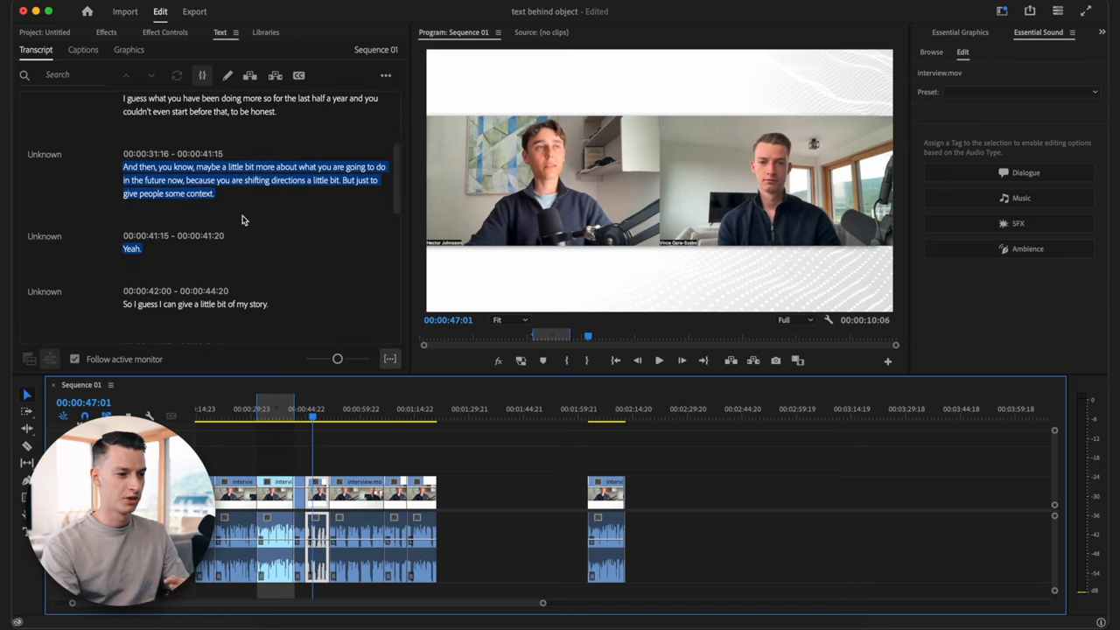
Step: Remove the last-half-year passage and create captions from the edited transcript
scroll("up", 3)
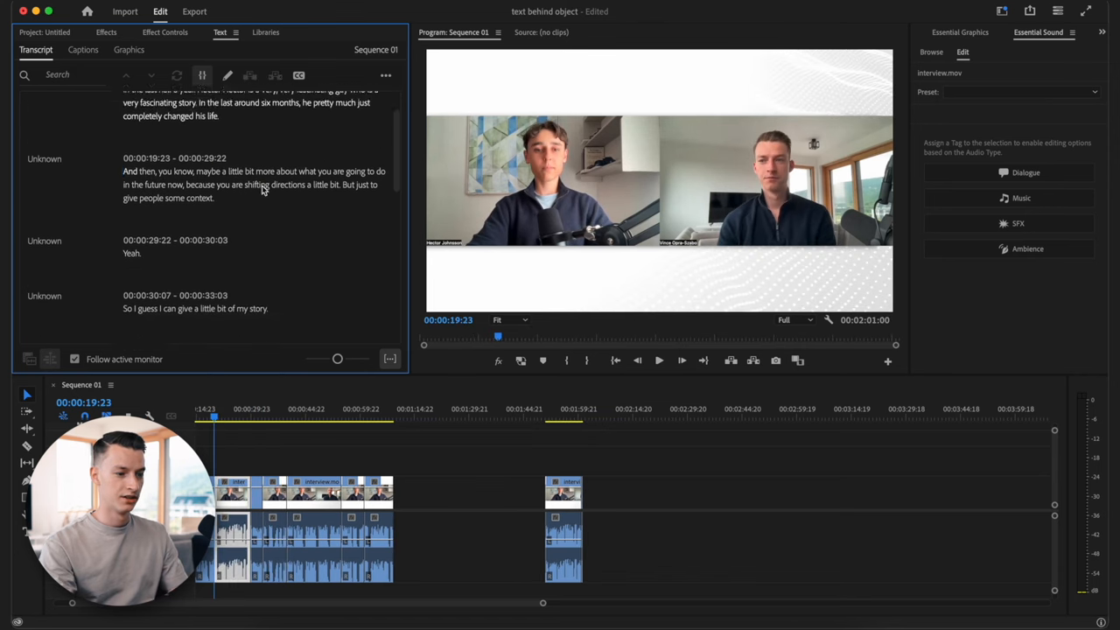
scroll("up", 3)
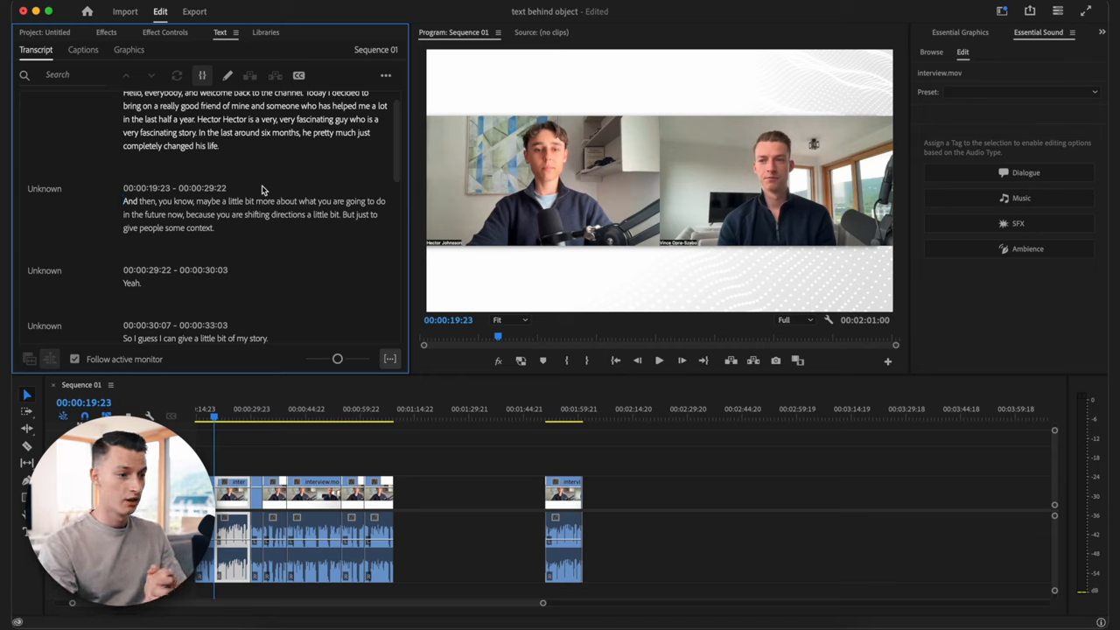
scroll("up", 3)
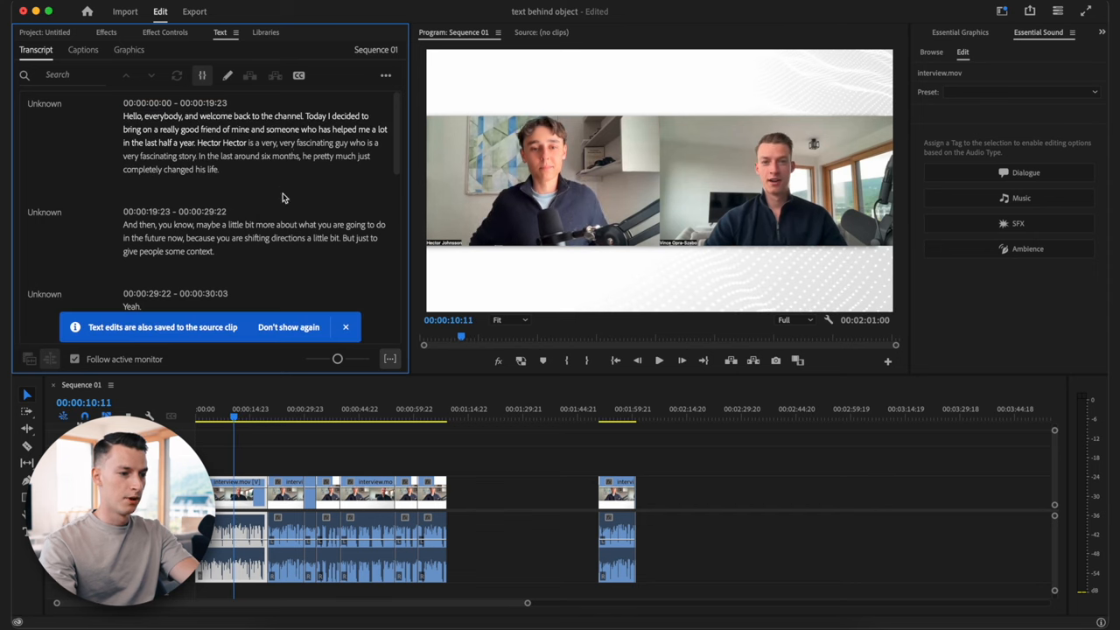
mouse_move(304, 95)
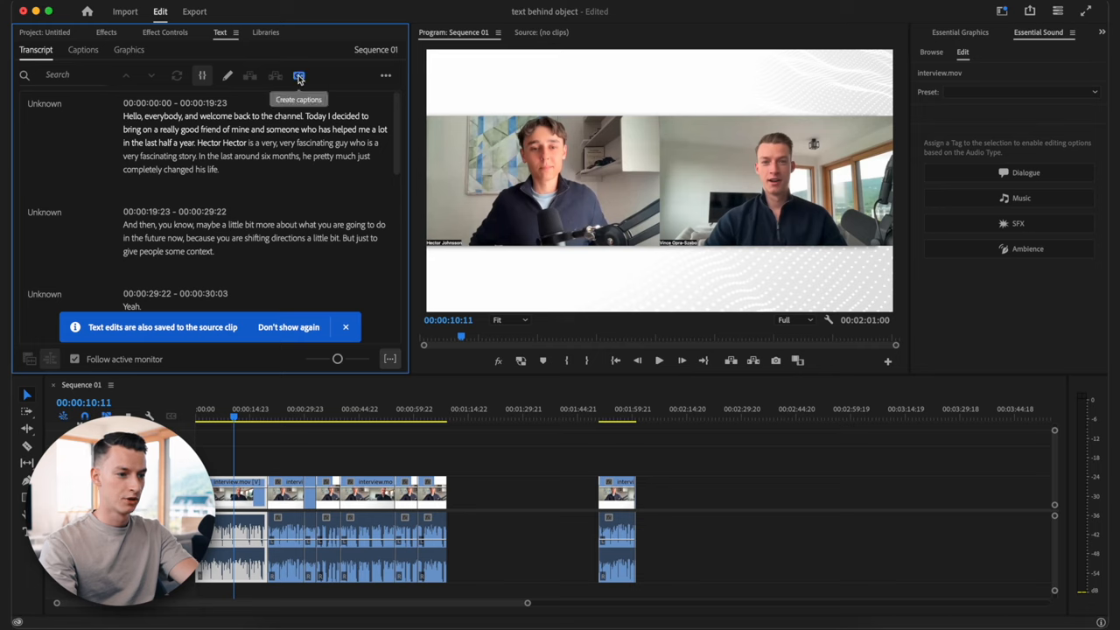
left_click(298, 75)
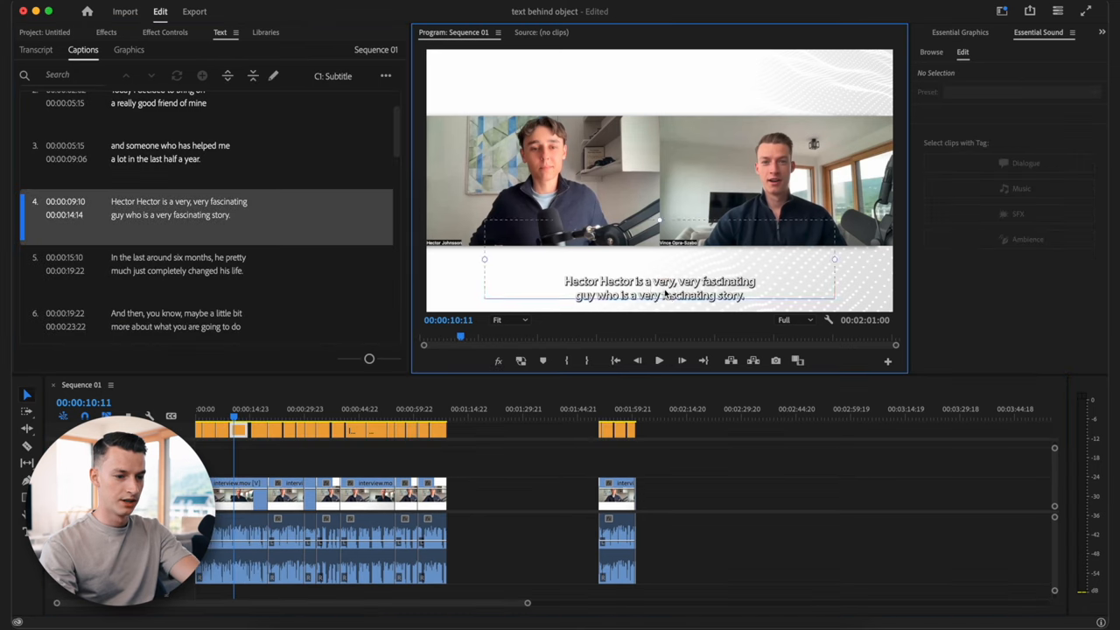
Step: Enlarge the caption text to font size 79 in Essential Graphics
left_click(966, 32)
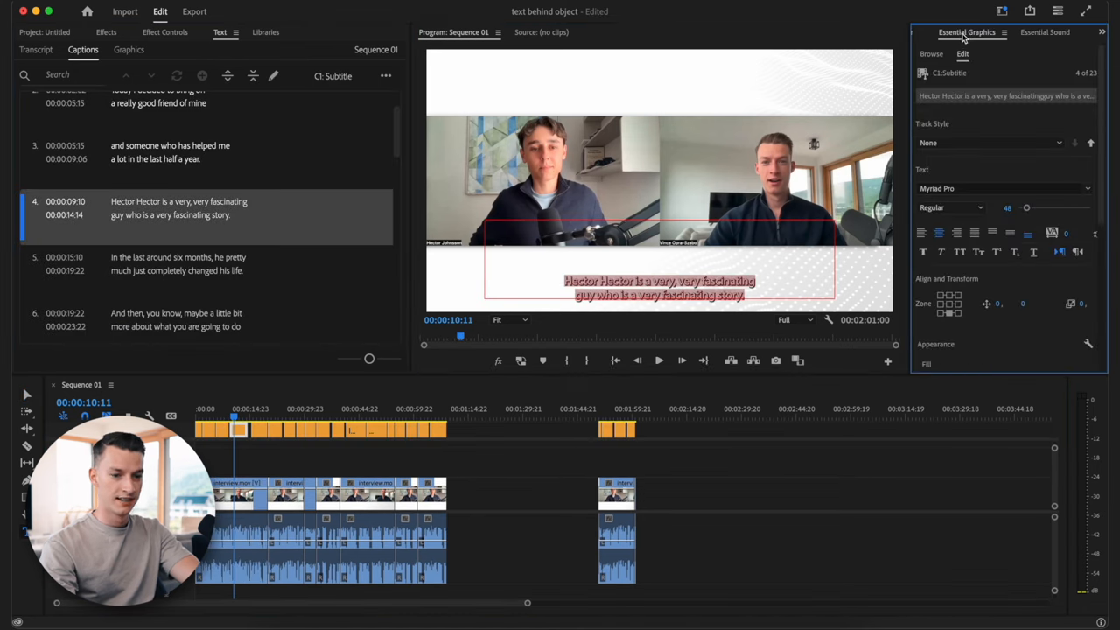
mouse_move(978, 332)
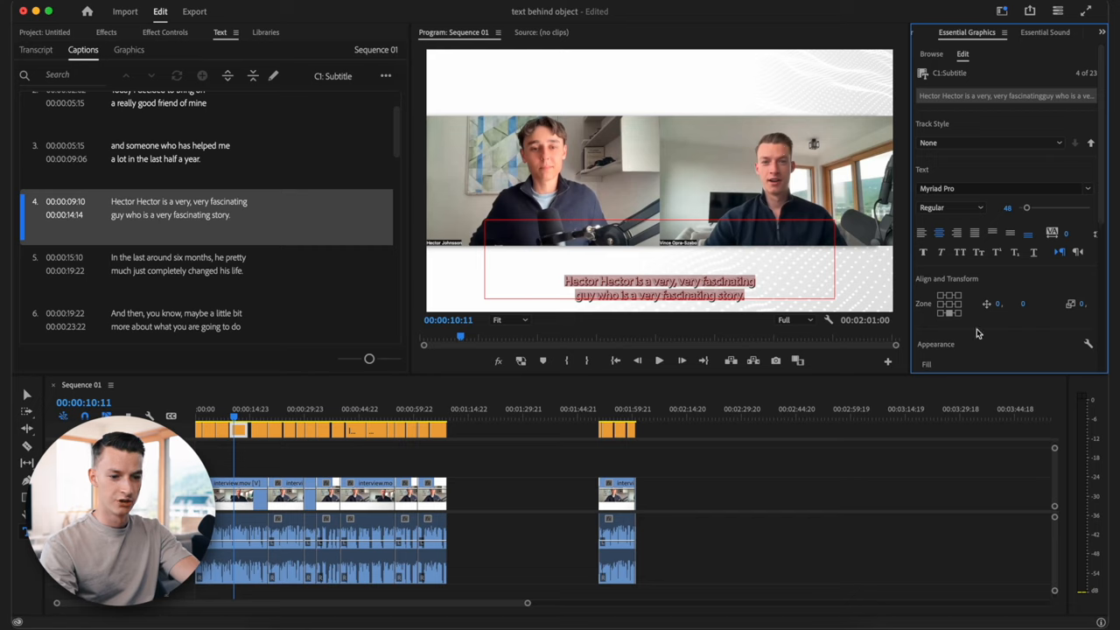
scroll("down", 3)
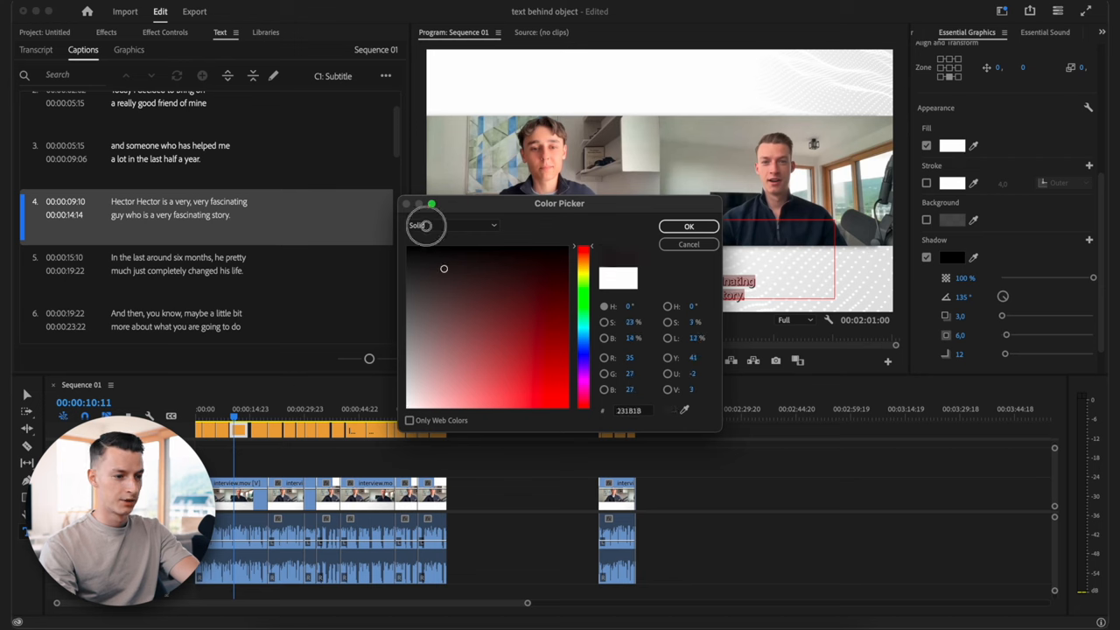
left_click(688, 226)
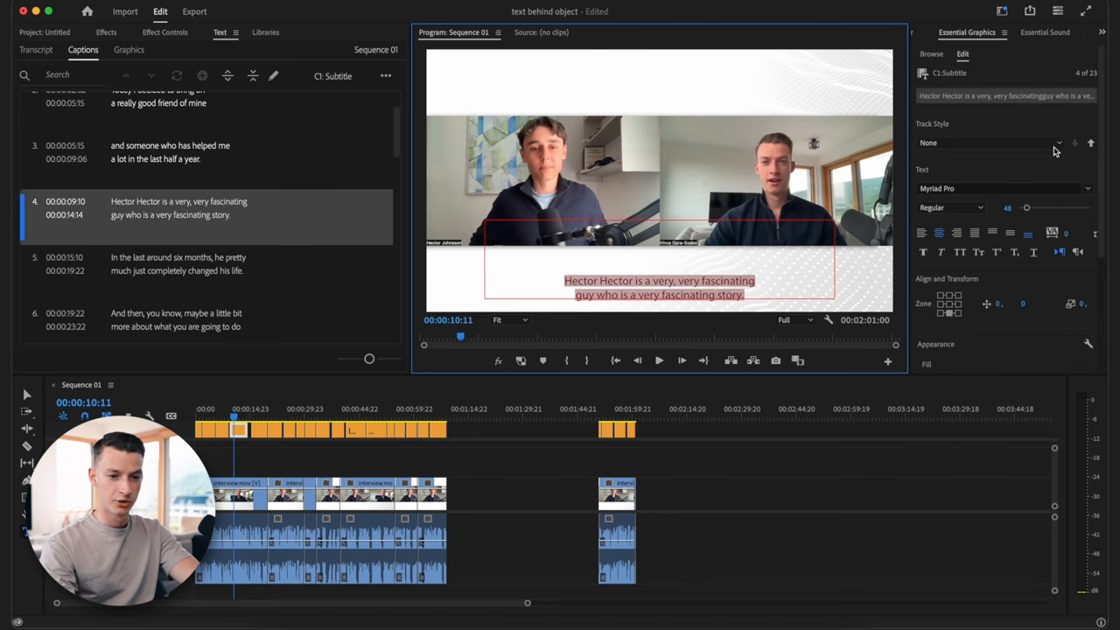
left_click_drag(1026, 207, 1031, 207)
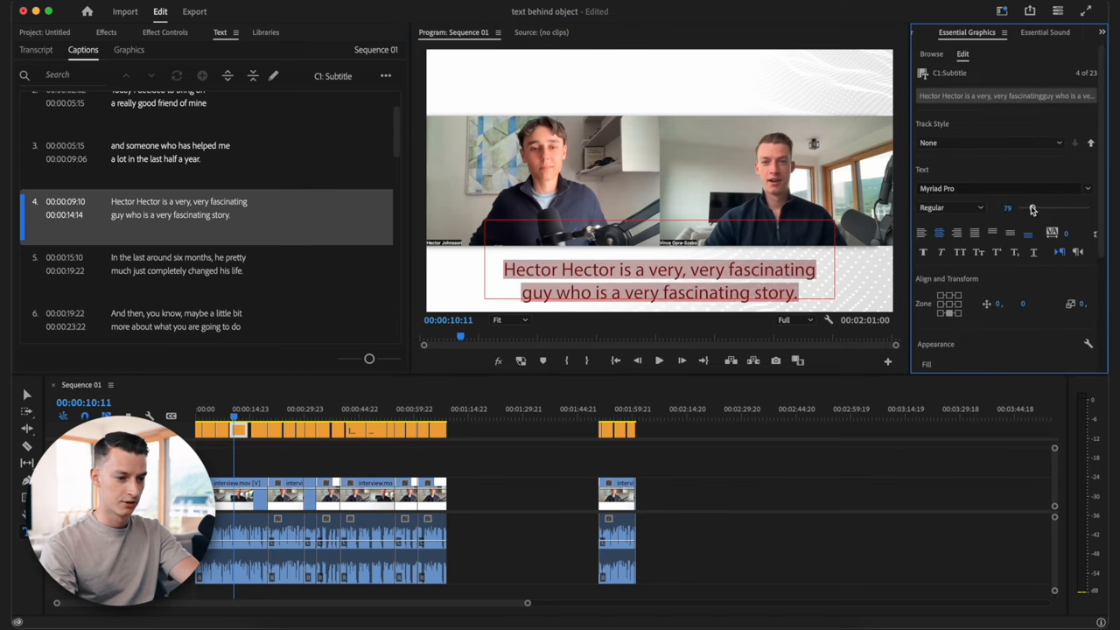